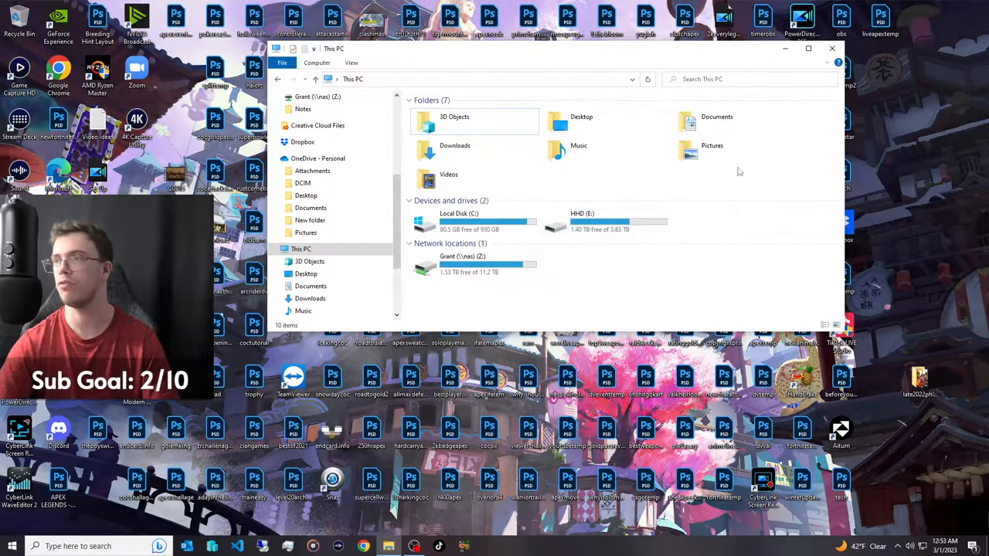
Step: Search Windows for 'disk' to find the Create and format hard disk partitions tool
click(832, 49)
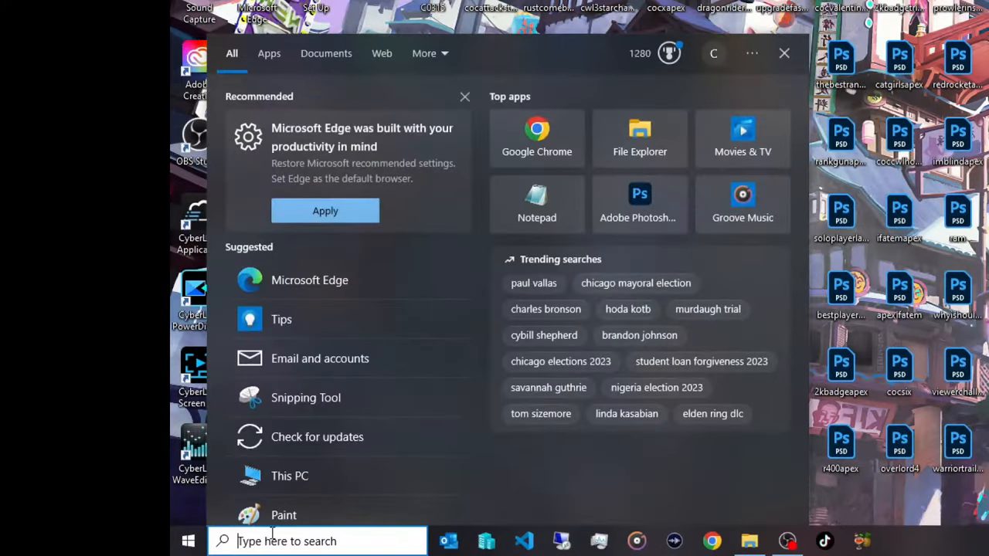
text(disk)
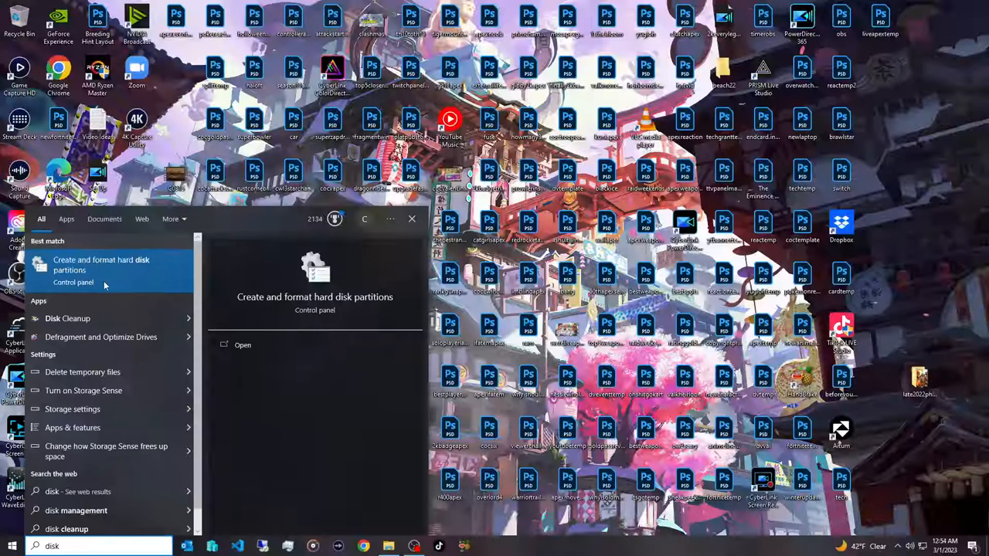
Step: Launch Disk Management and bring up volume options for Disk 0's 3726.01 GB unallocated space
click(101, 265)
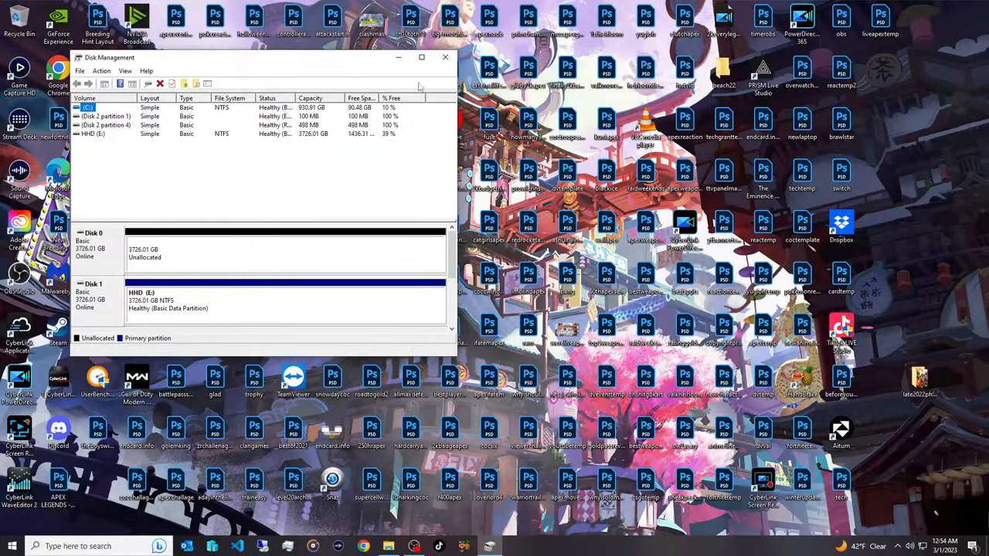
drag(262, 57, 572, 74)
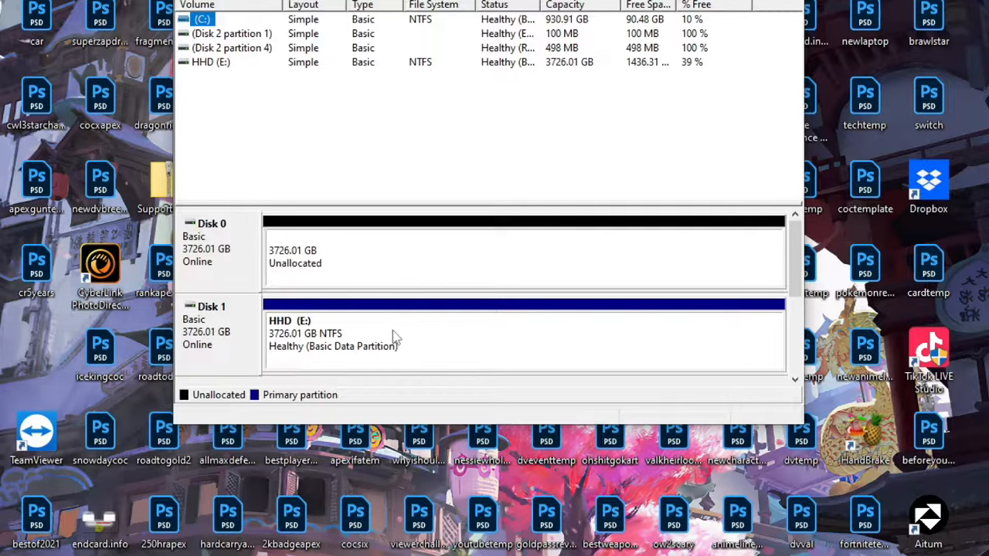
mouse_move(257, 267)
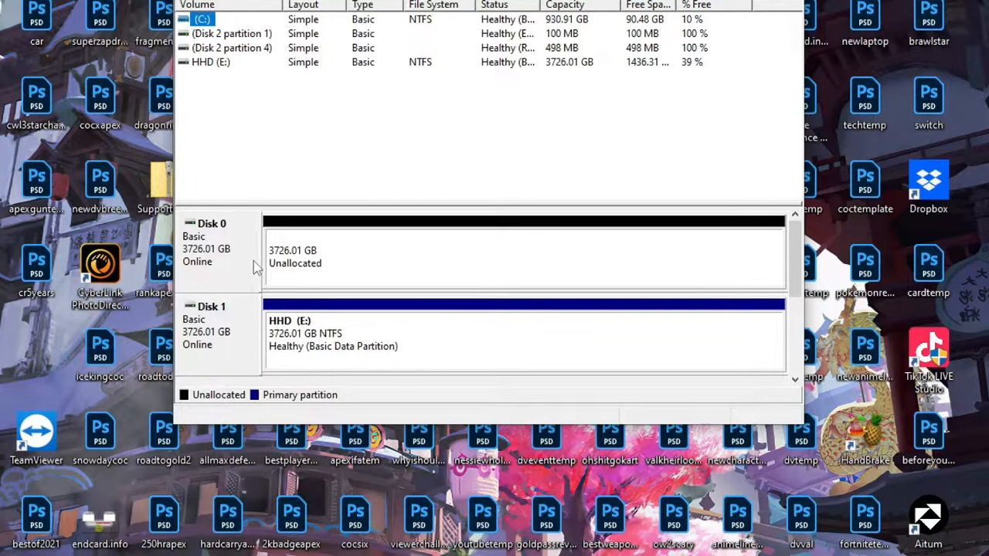
mouse_move(344, 256)
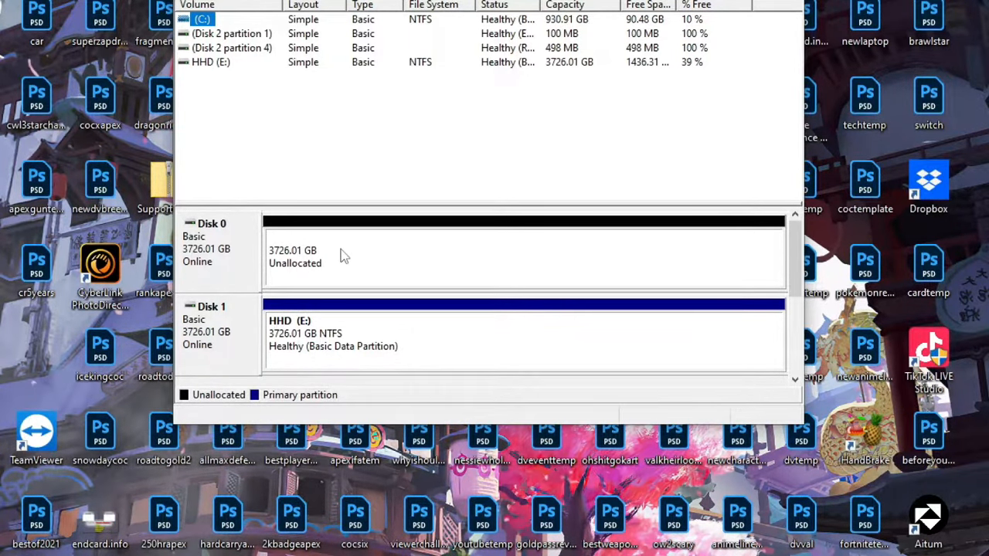
right_click(341, 255)
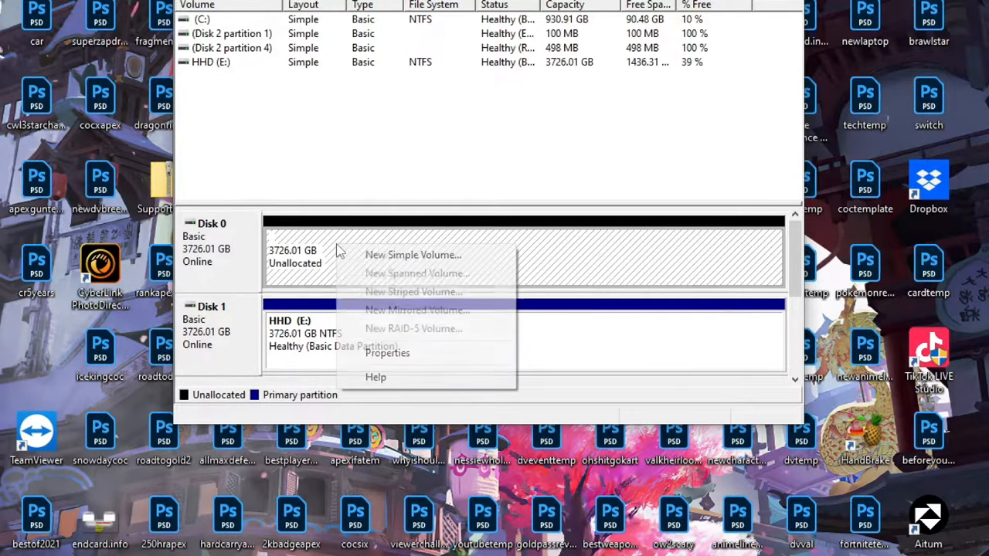
Step: Start a New Simple Volume on Disk 0 keeping the maximum size of 3815430 MB
click(412, 255)
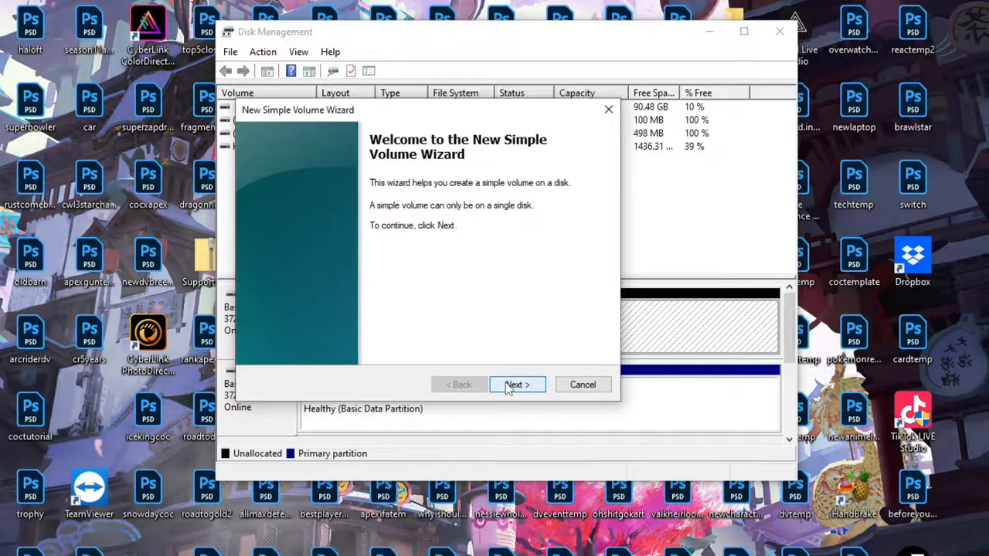
click(517, 384)
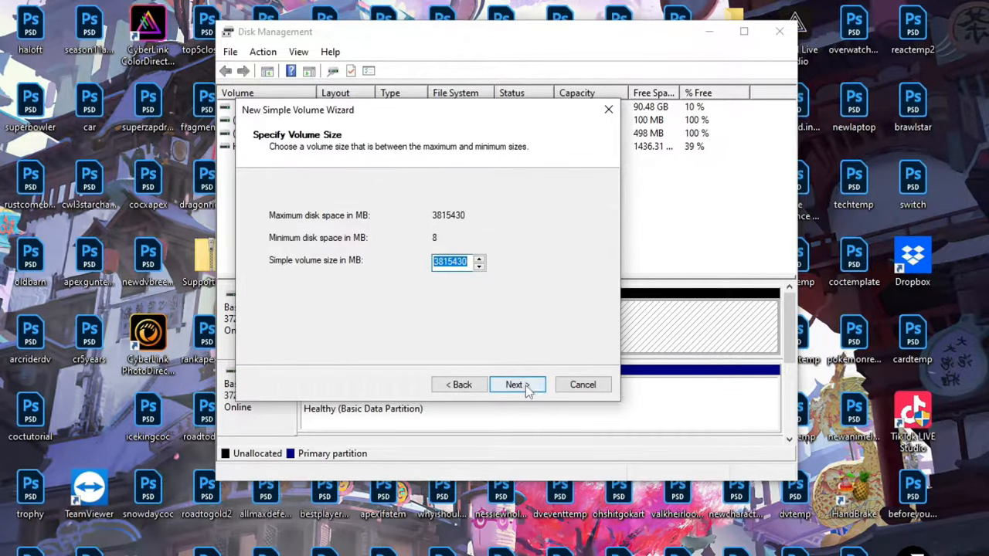
click(517, 384)
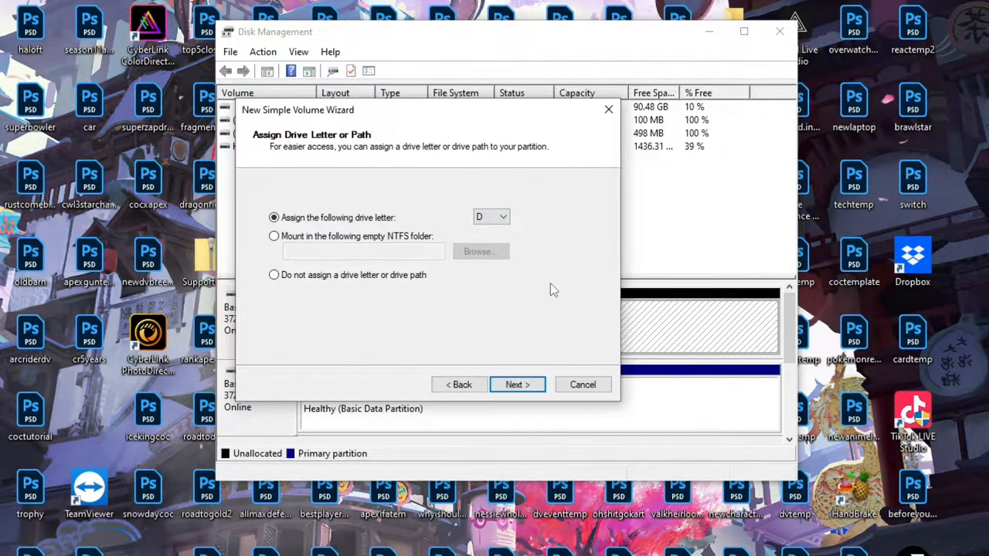
Step: Accept drive letter D and set an NTFS quick format labelled '2nd 4TB Drive'
click(517, 384)
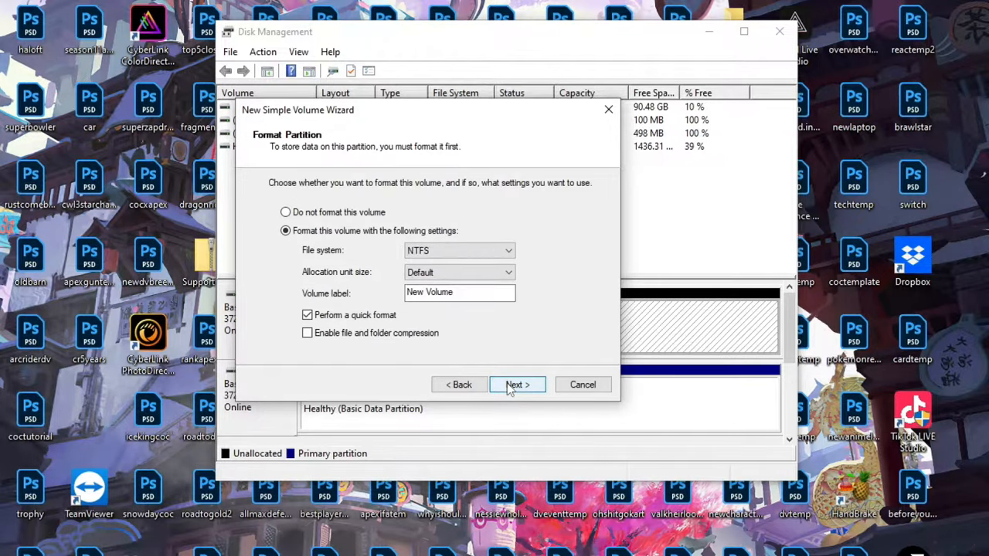
mouse_move(583, 299)
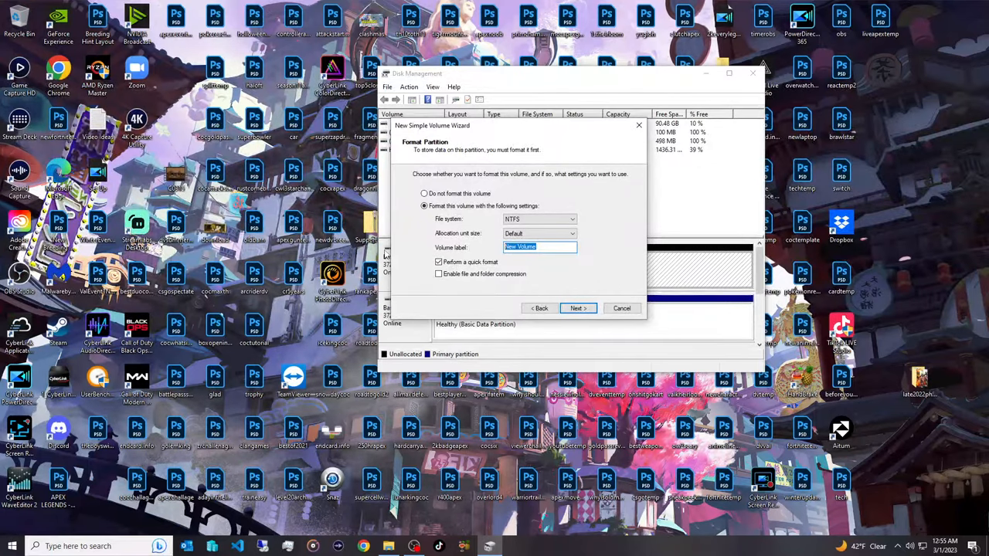
text(2nd 4TB Dr)
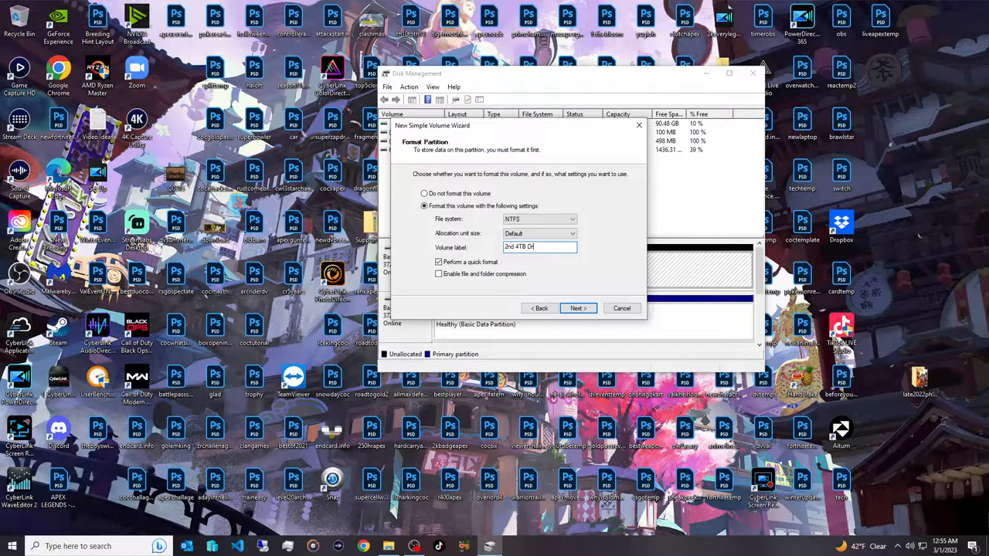
click(578, 308)
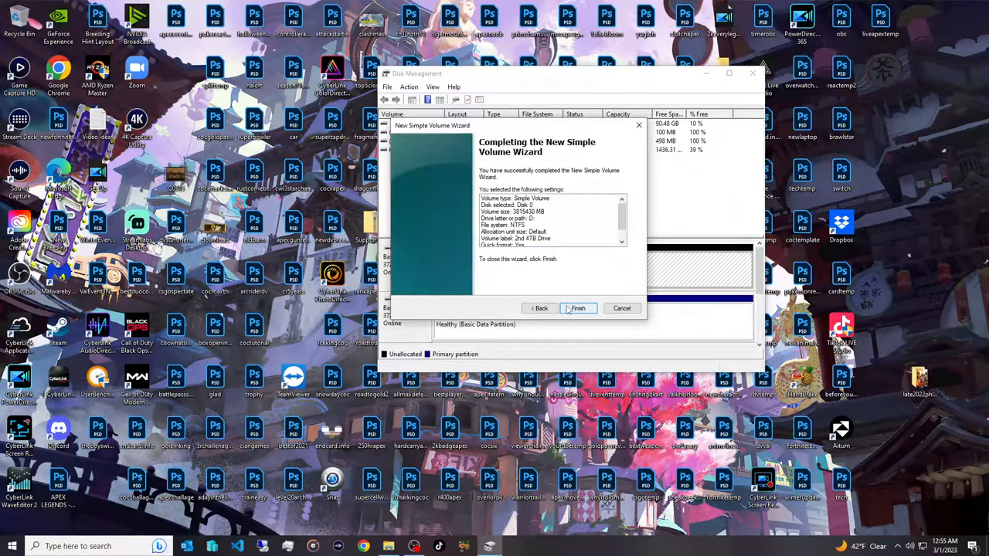
Step: Finish creating the volume and decline Dropbox's backup offer, leaving 2nd 4TB Drive (D:) in This PC
click(579, 308)
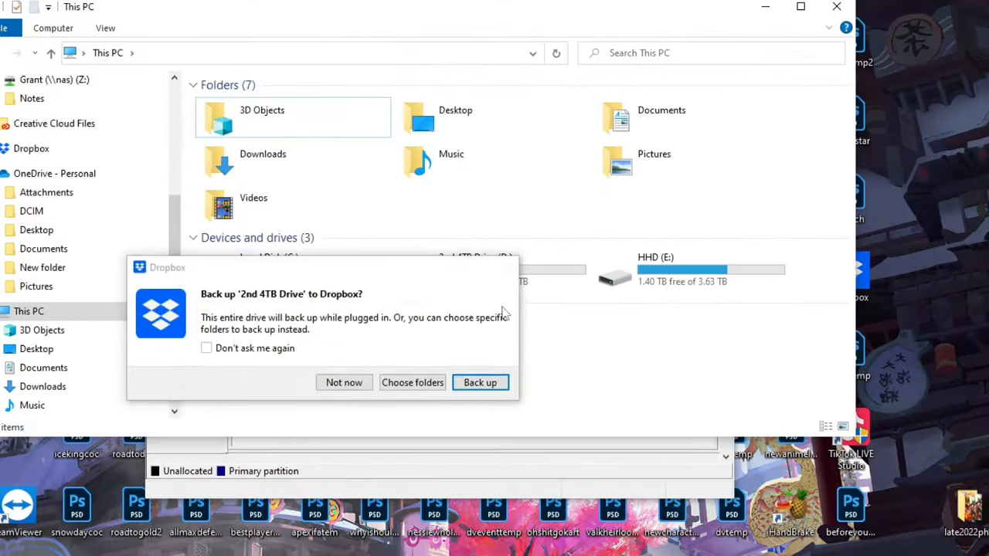
click(343, 383)
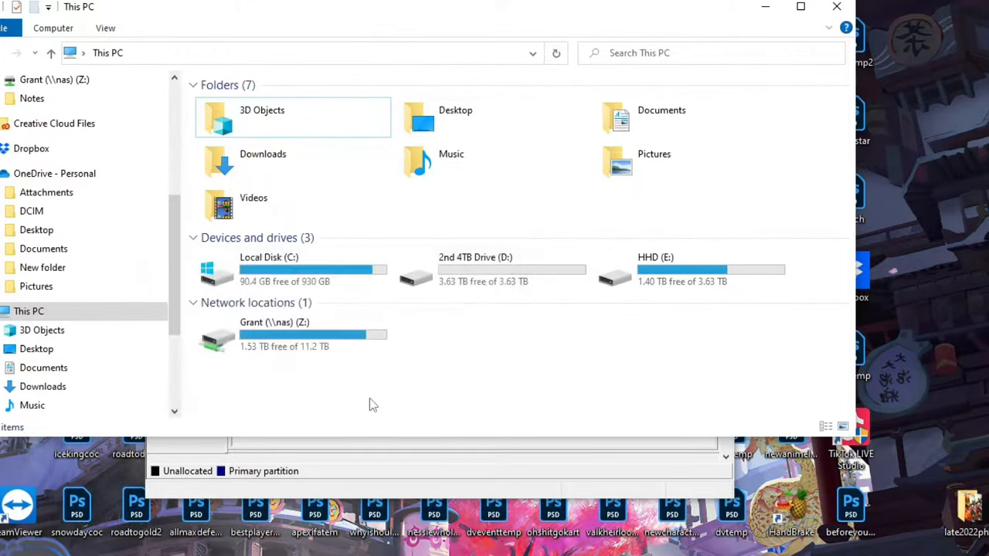
mouse_move(495, 290)
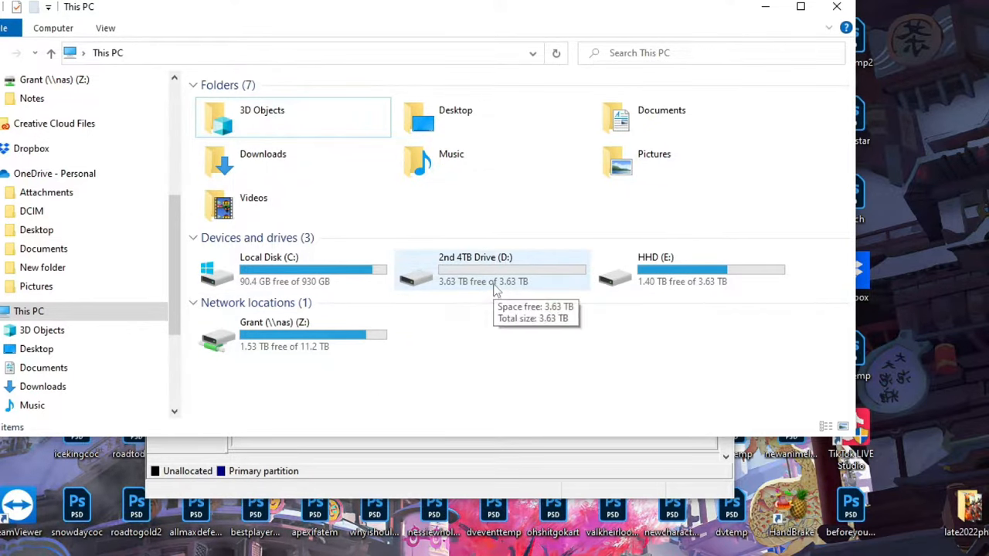